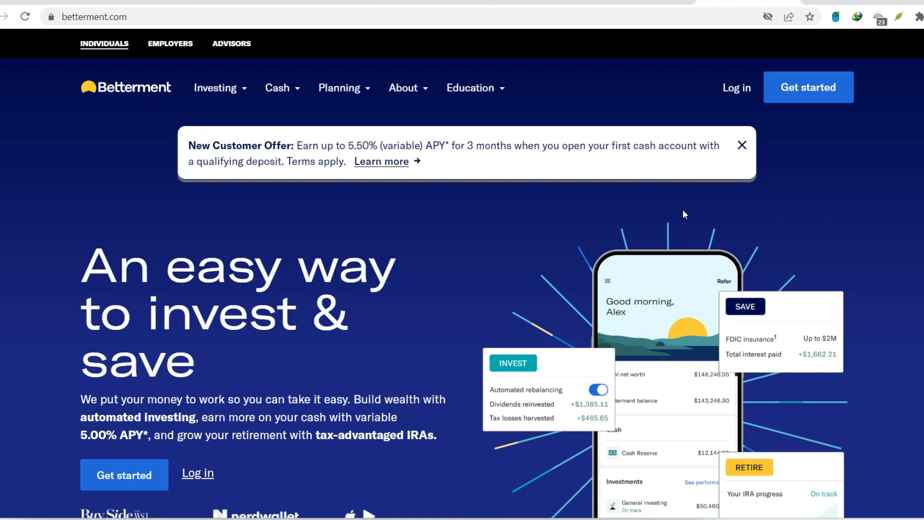
scroll("down", 3)
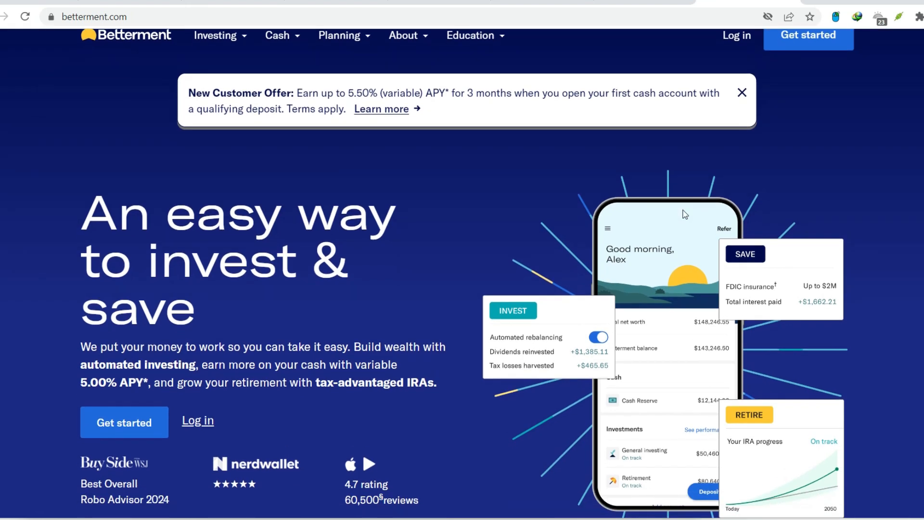
scroll("down", 3)
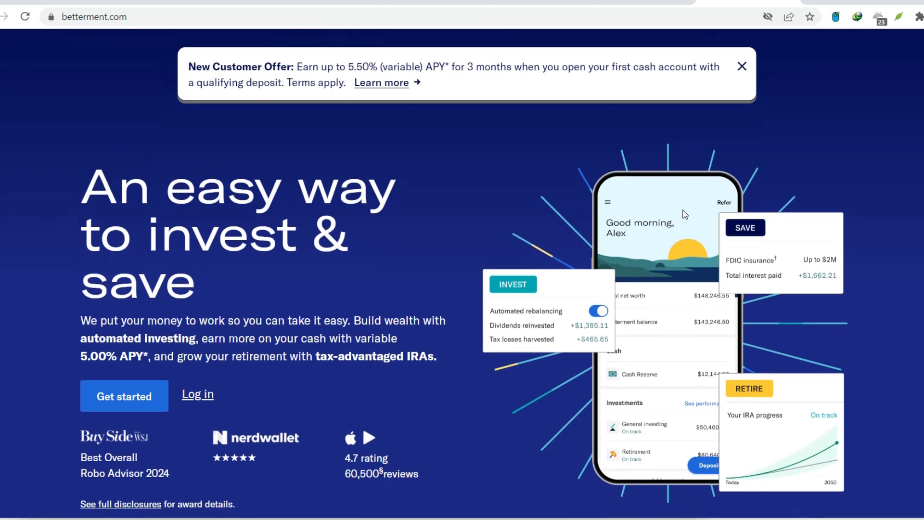
scroll("down", 3)
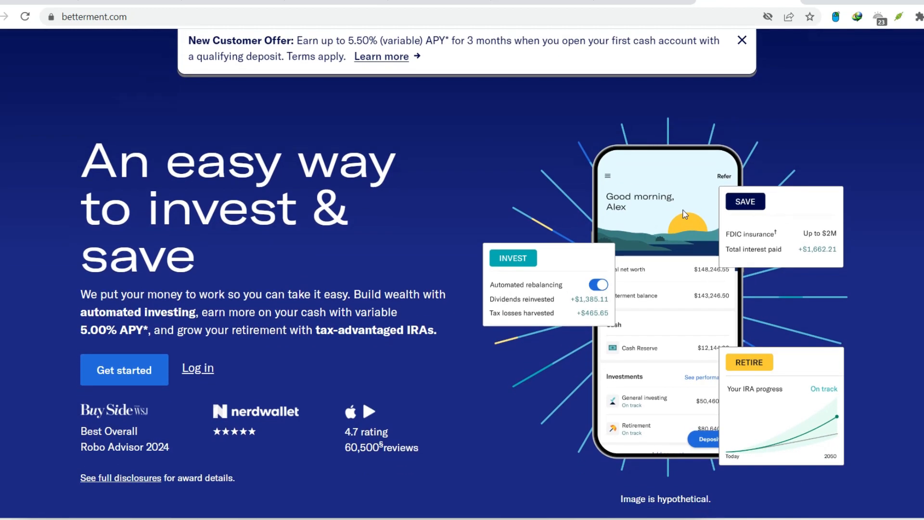
scroll("down", 3)
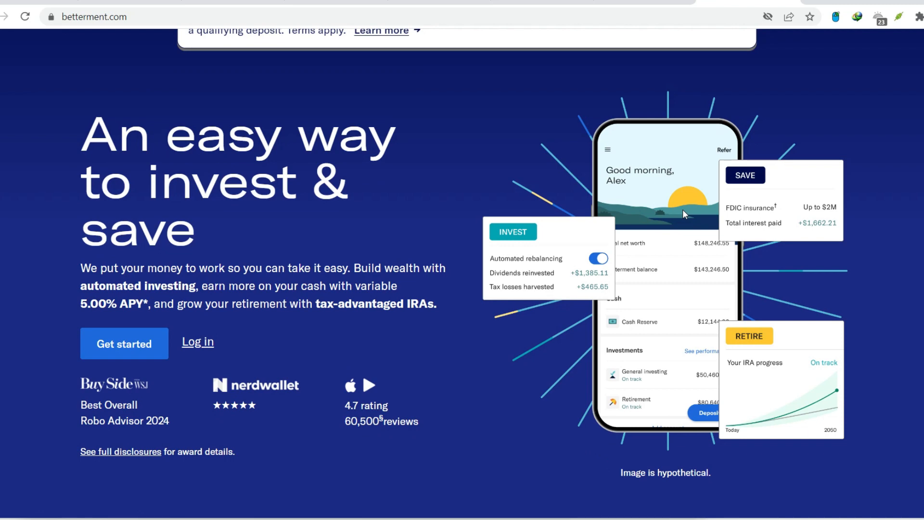
scroll("down", 3)
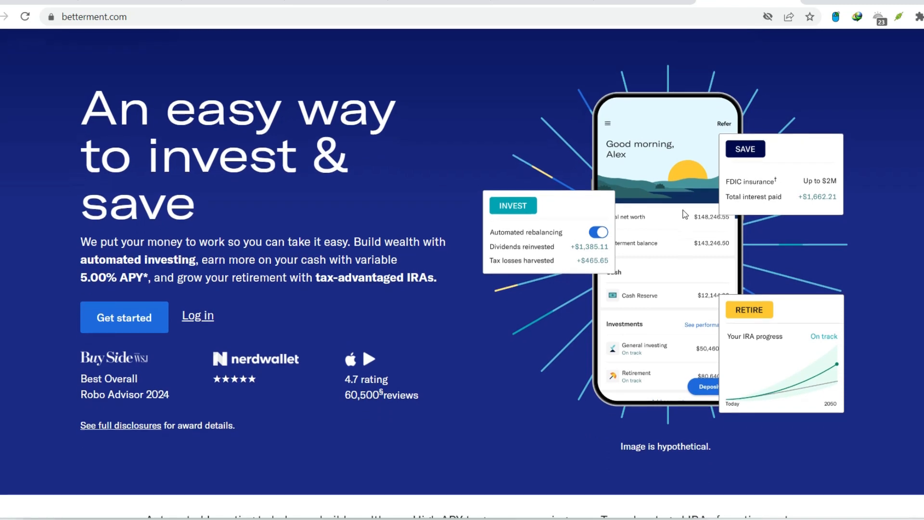
scroll("down", 3)
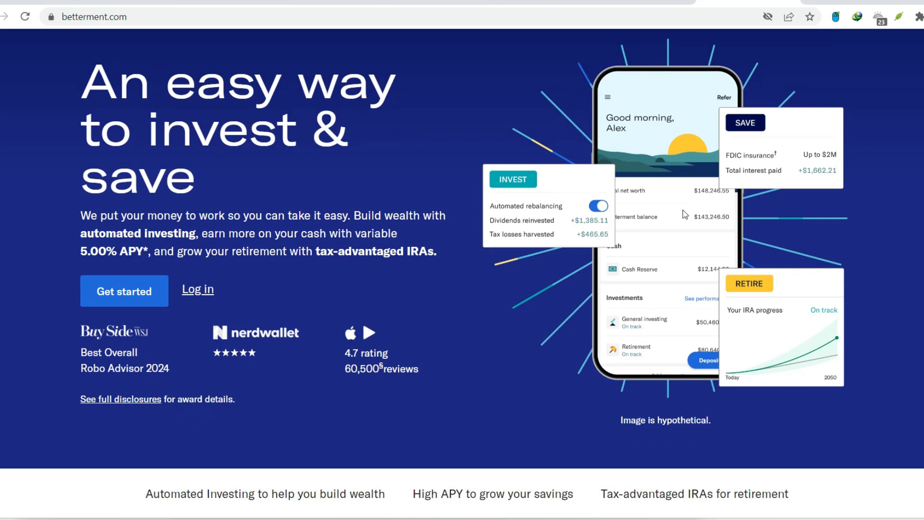
scroll("down", 3)
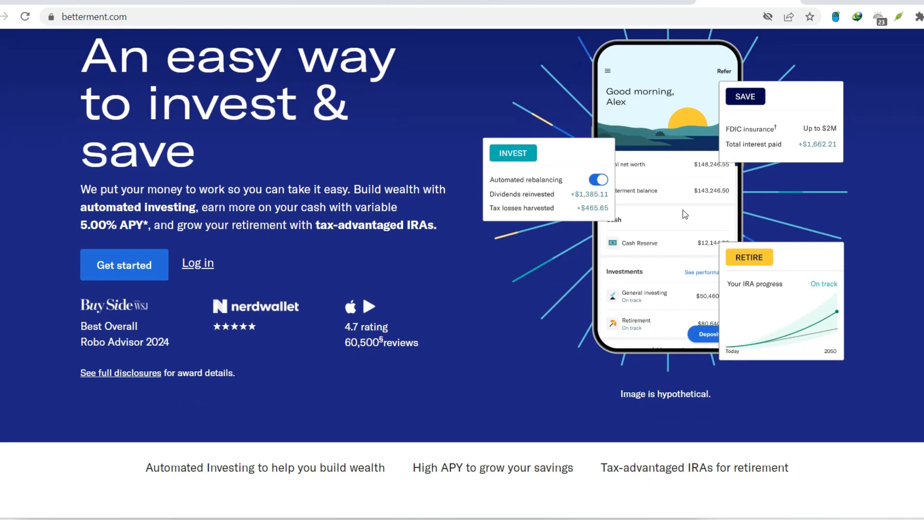
scroll("down", 3)
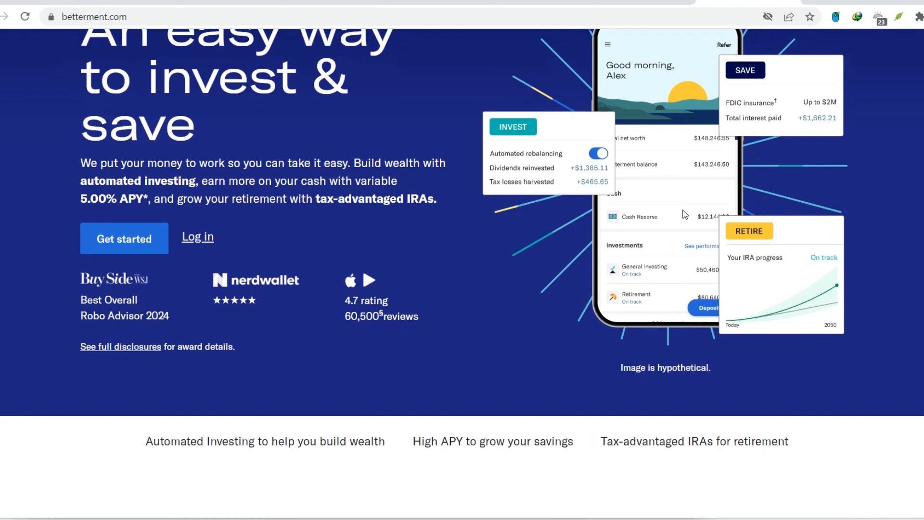
scroll("down", 3)
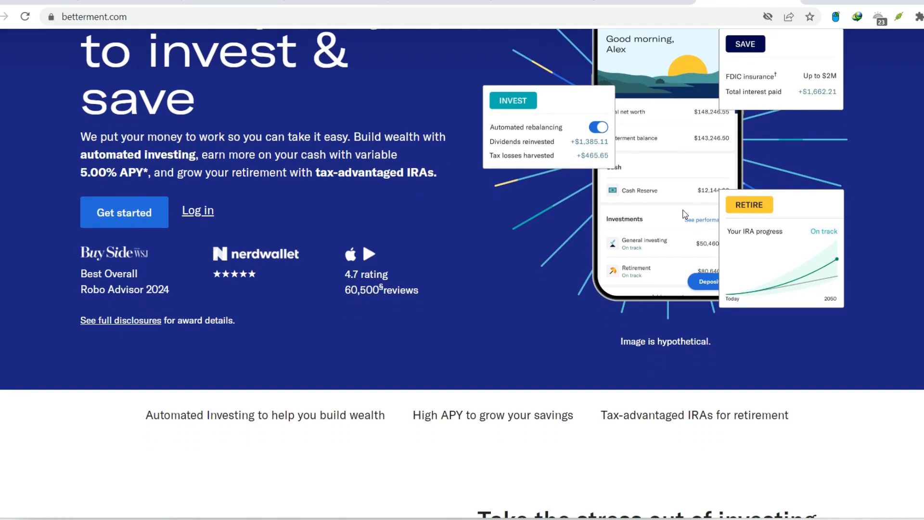
scroll("down", 3)
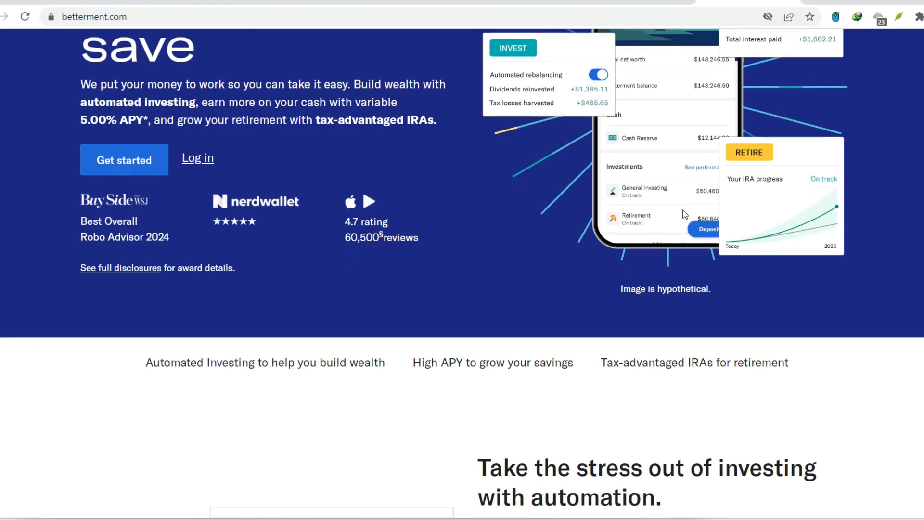
scroll("down", 3)
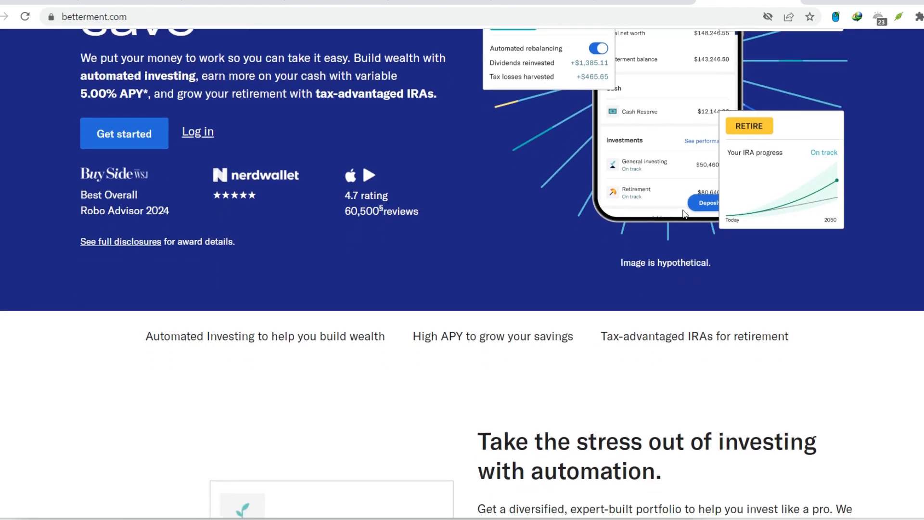
scroll("down", 3)
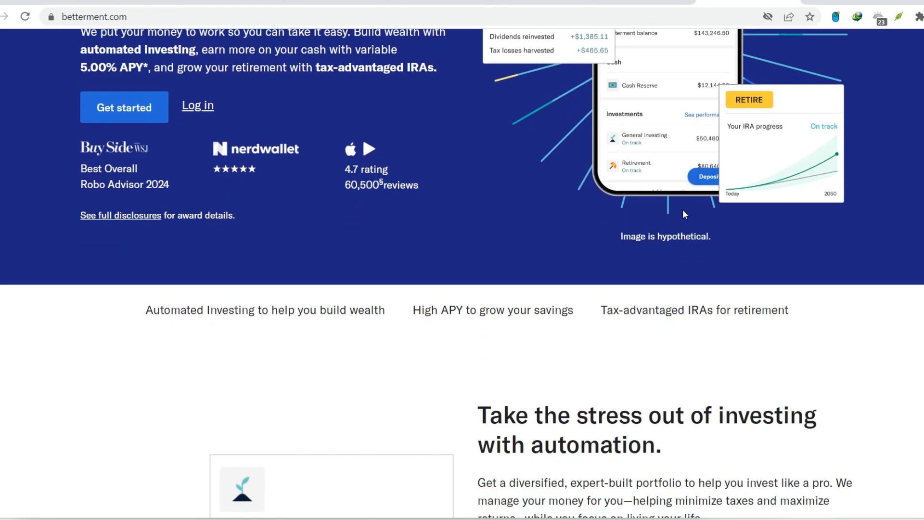
scroll("down", 3)
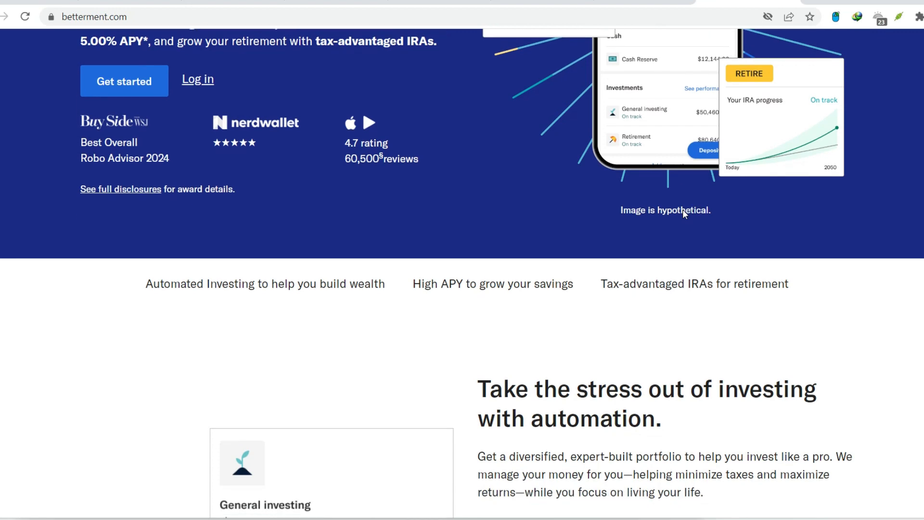
scroll("down", 3)
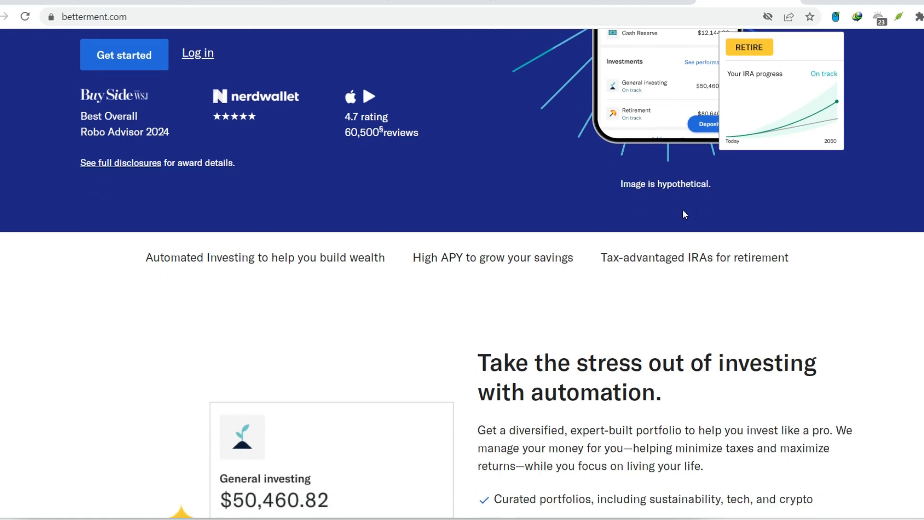
scroll("down", 3)
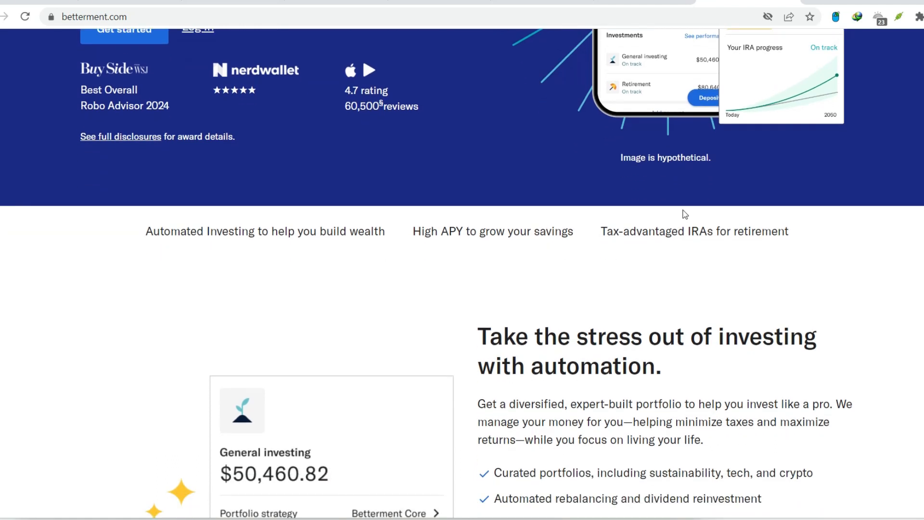
scroll("down", 3)
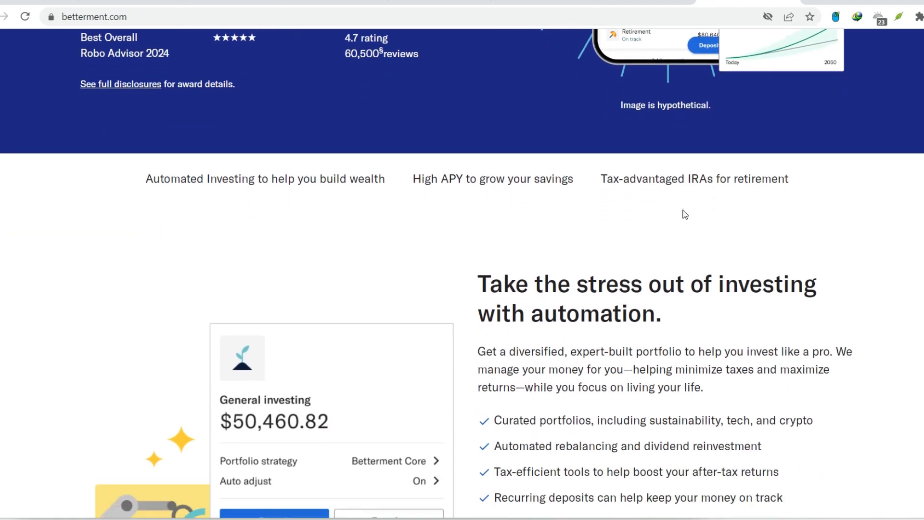
scroll("down", 3)
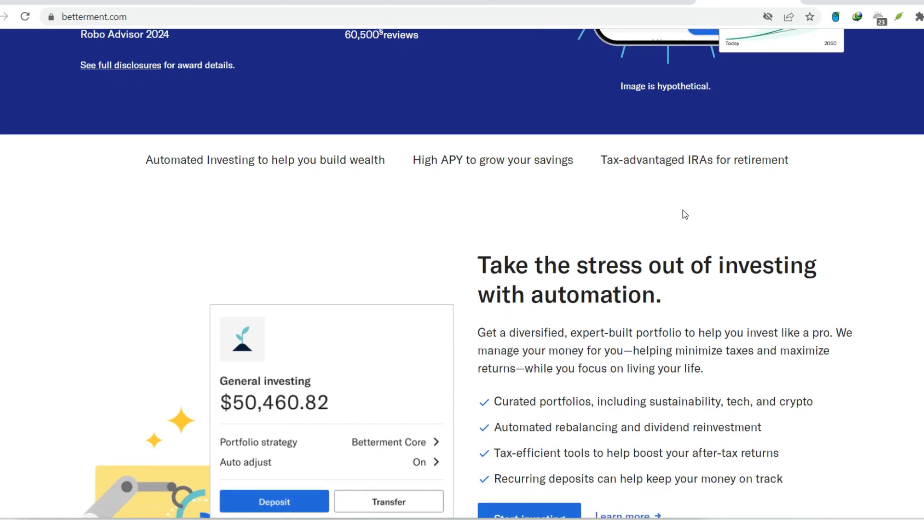
scroll("down", 3)
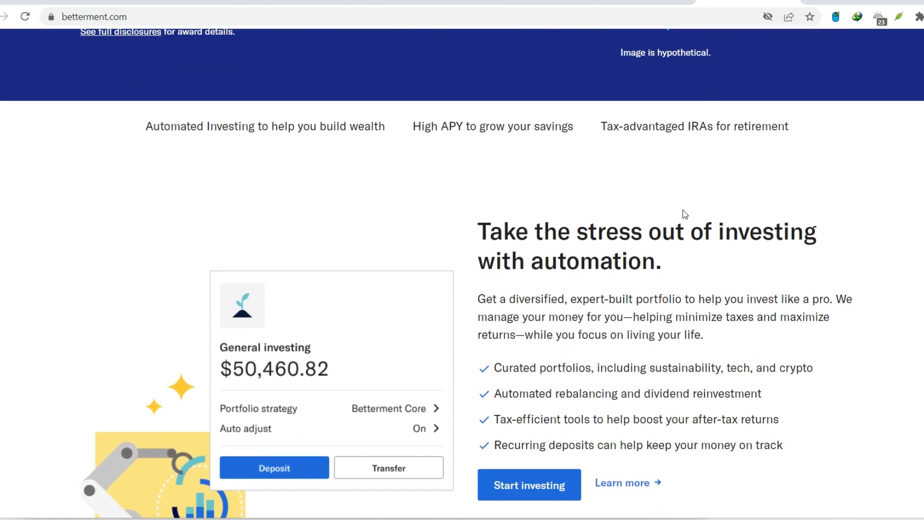
scroll("down", 3)
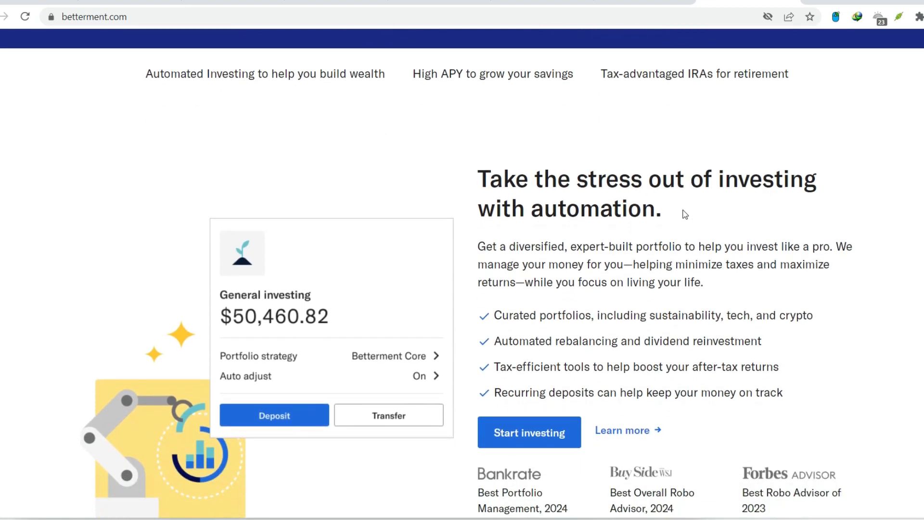
scroll("down", 3)
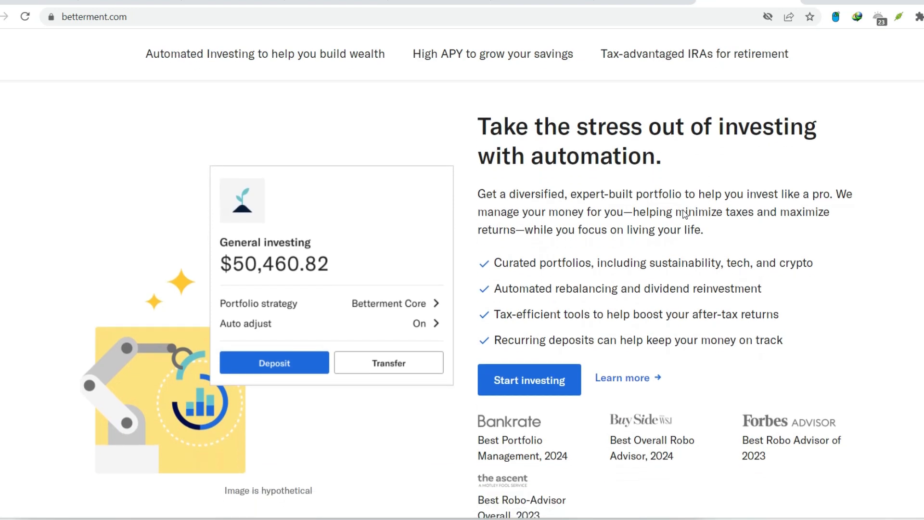
scroll("down", 3)
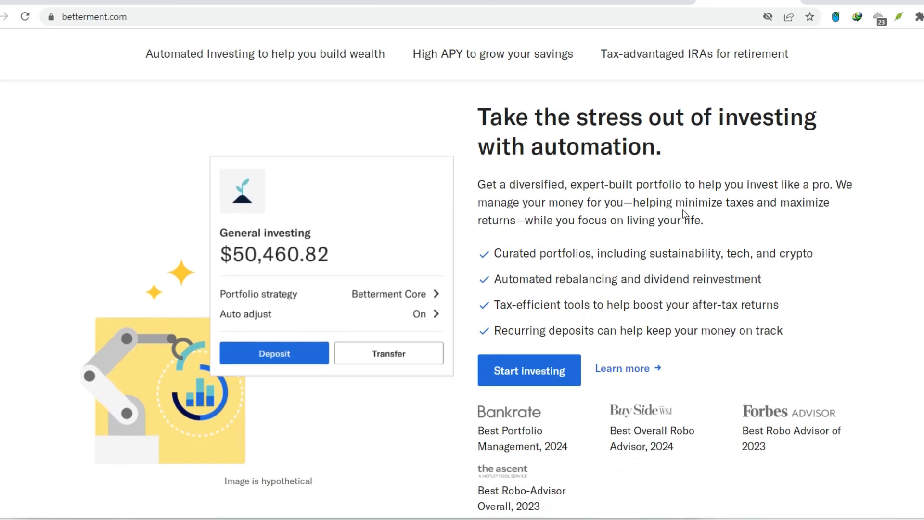
scroll("down", 3)
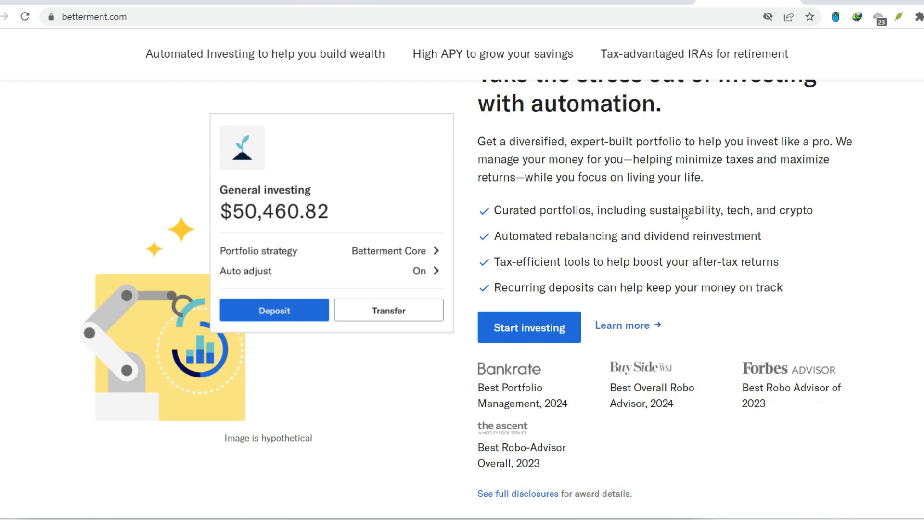
scroll("down", 3)
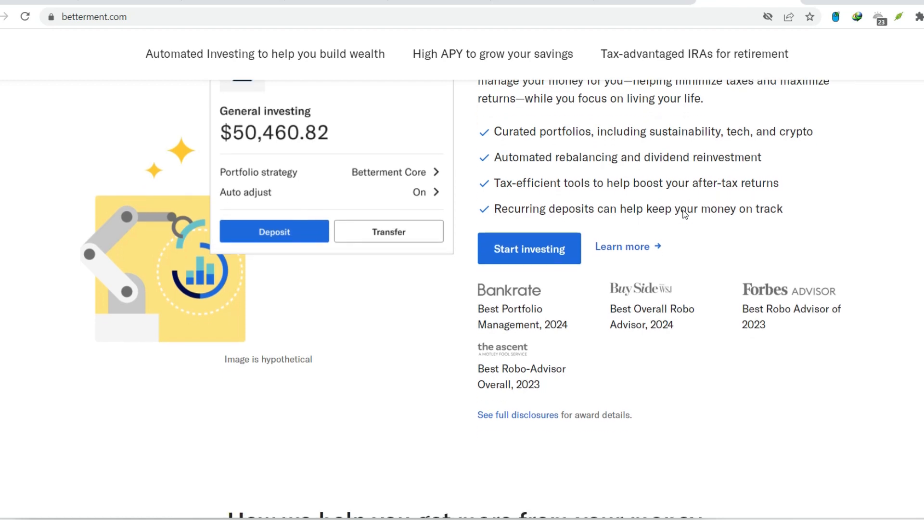
scroll("down", 3)
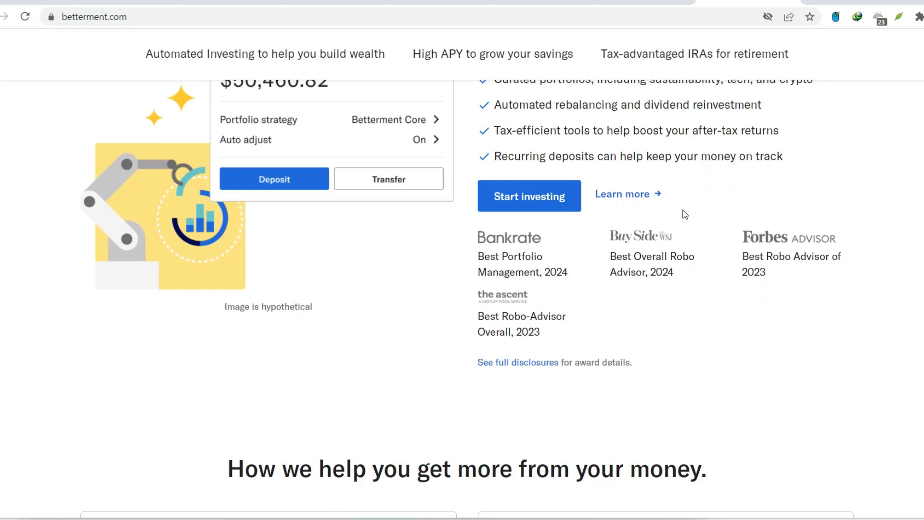
scroll("down", 3)
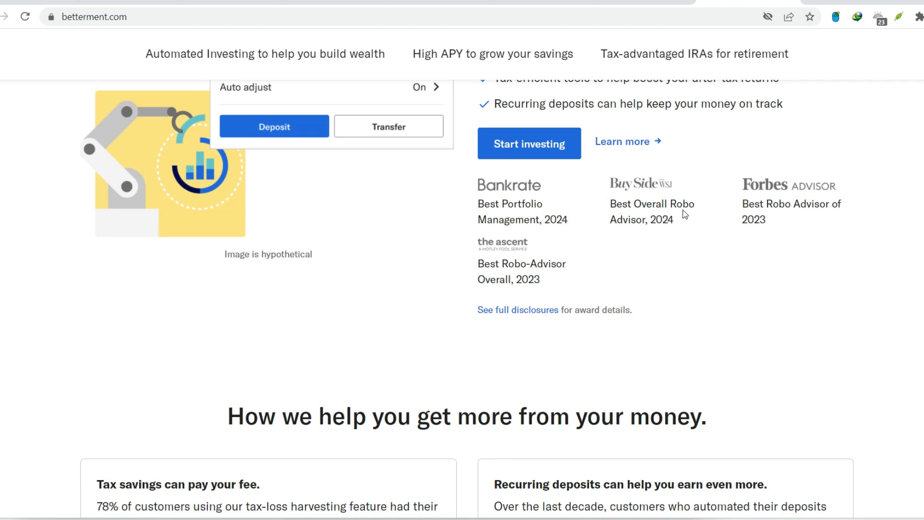
scroll("down", 3)
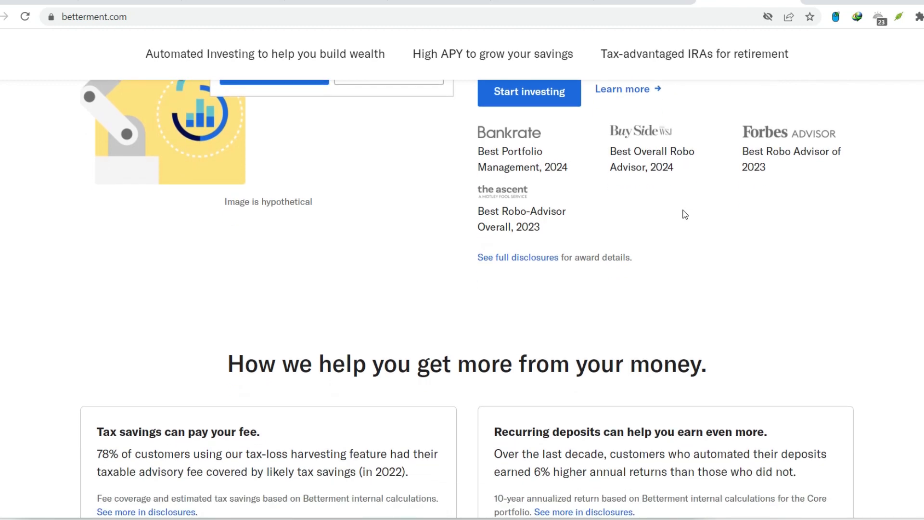
scroll("down", 3)
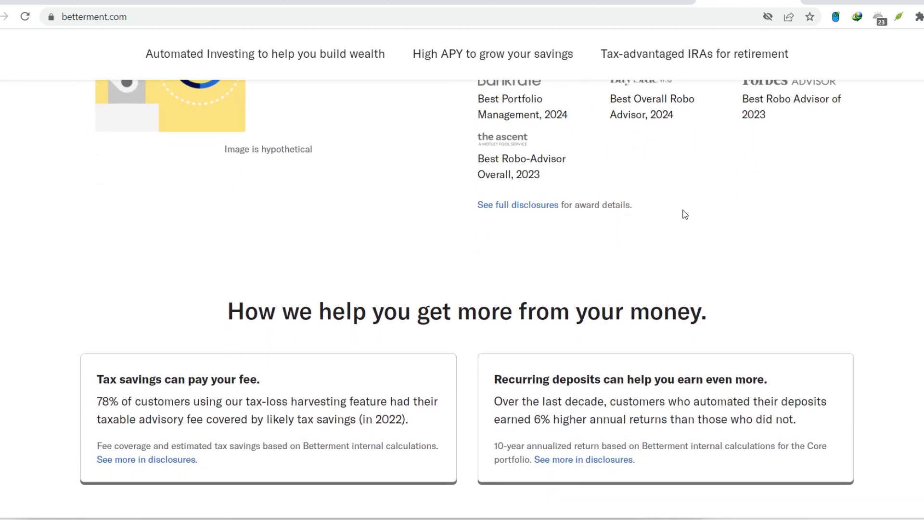
scroll("down", 3)
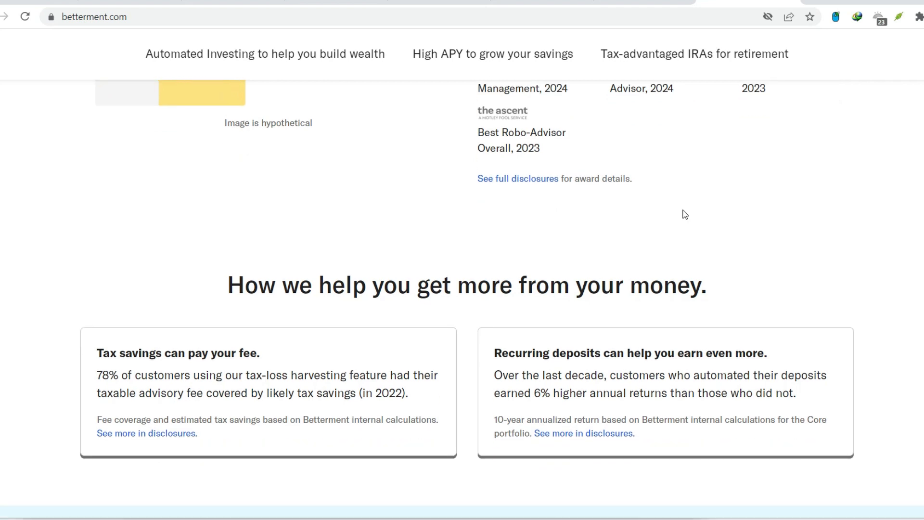
scroll("down", 3)
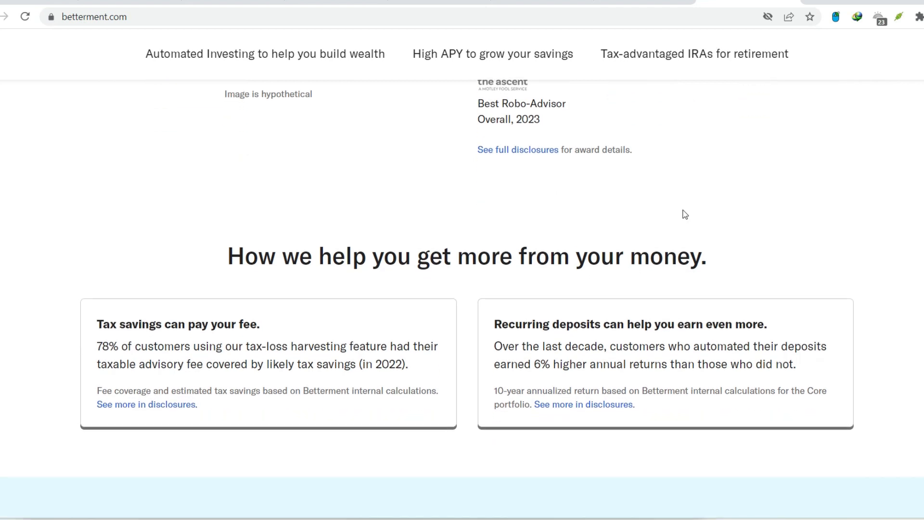
scroll("down", 3)
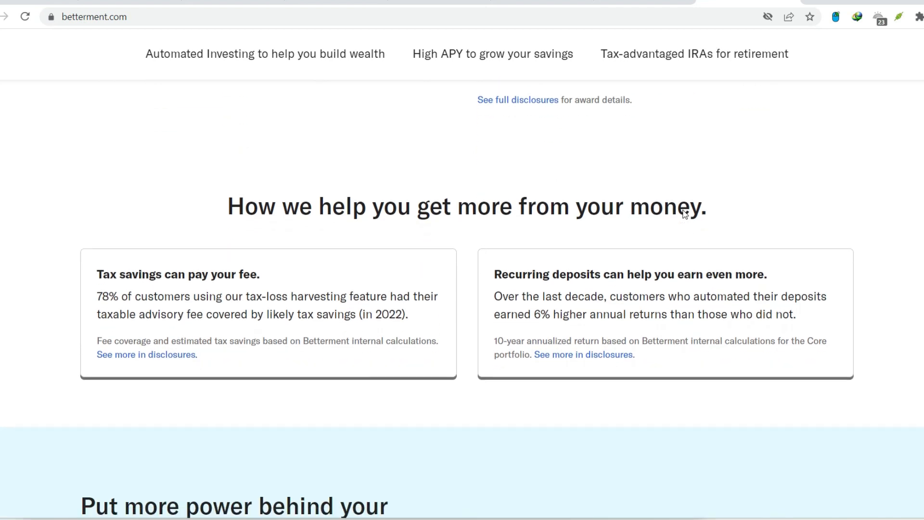
scroll("down", 3)
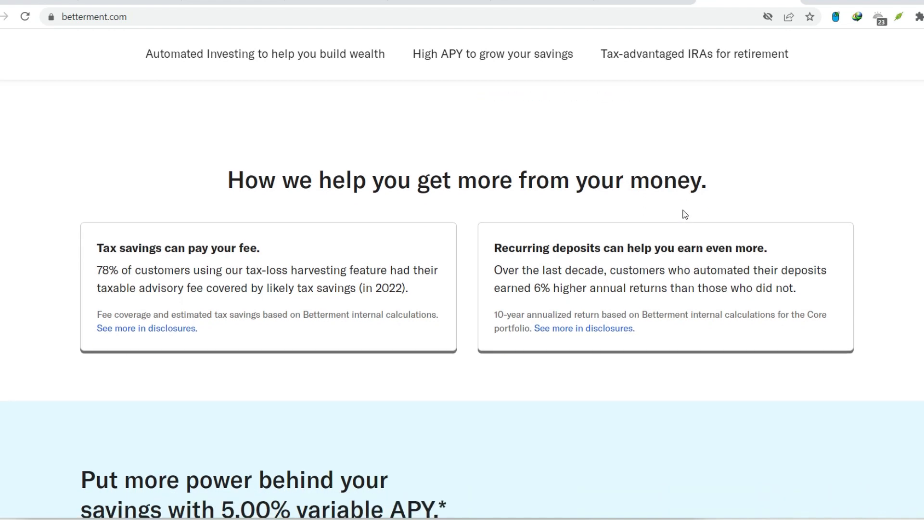
scroll("down", 3)
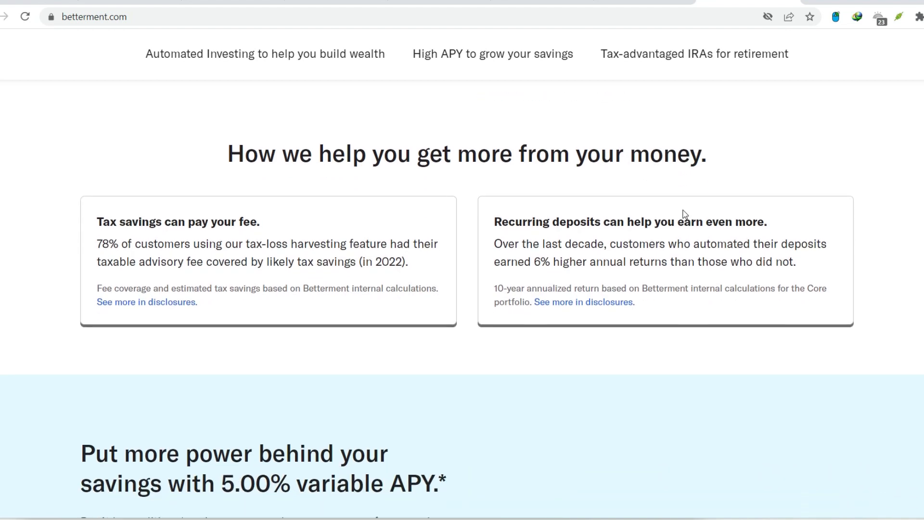
scroll("down", 3)
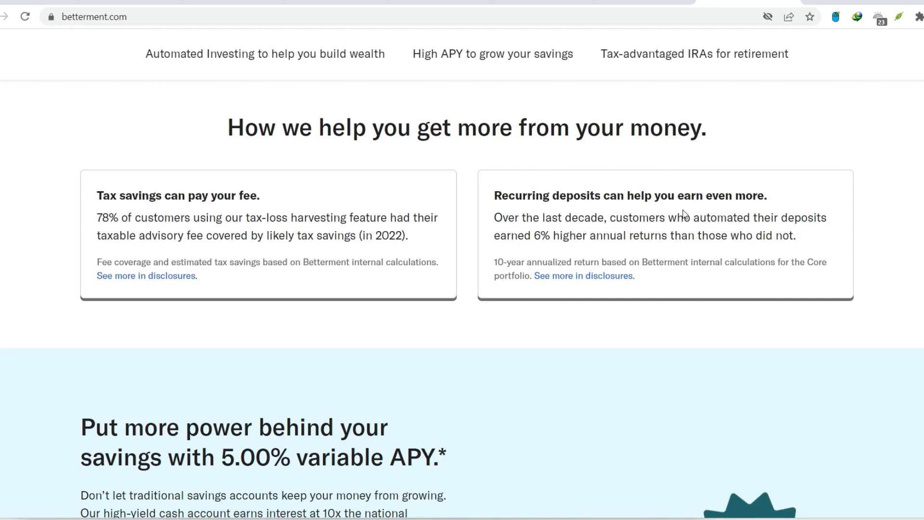
scroll("down", 3)
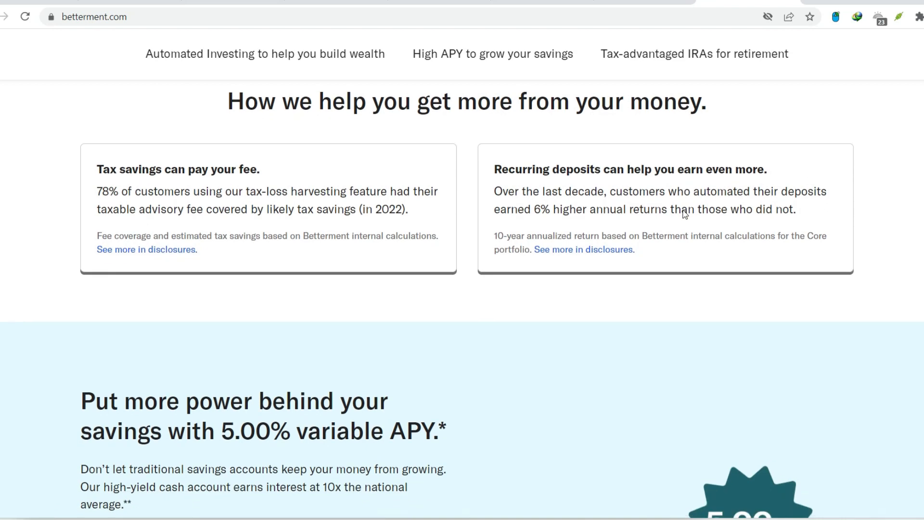
scroll("down", 3)
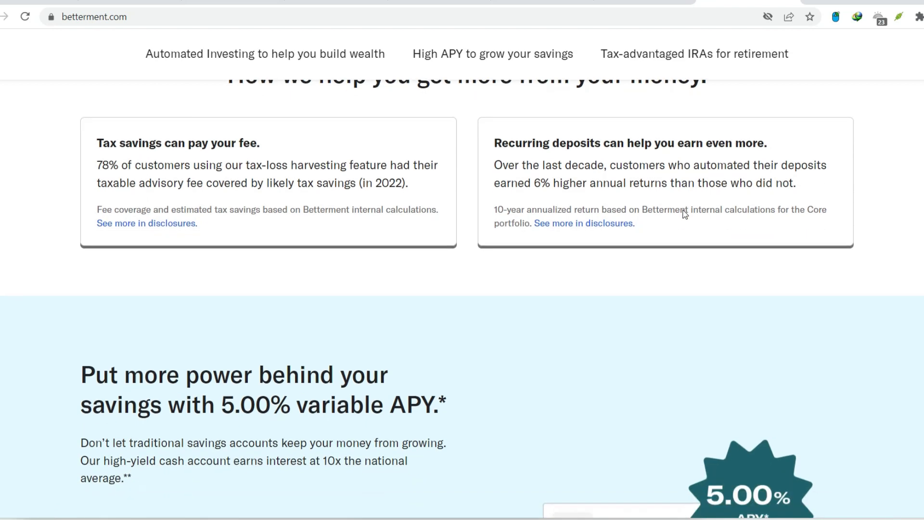
scroll("down", 3)
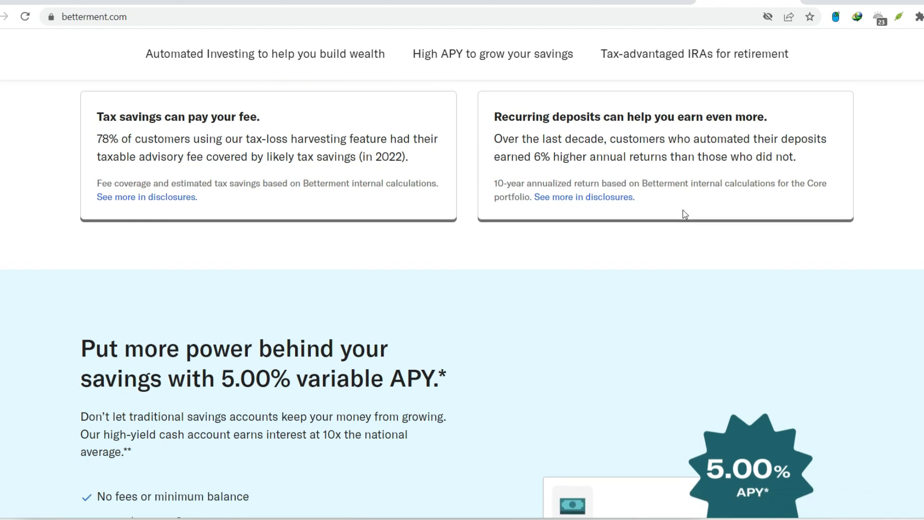
scroll("down", 3)
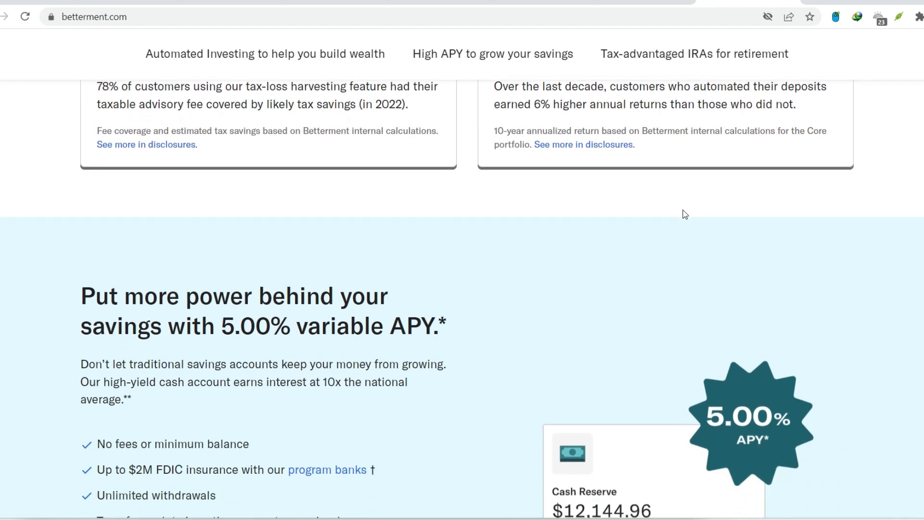
scroll("down", 3)
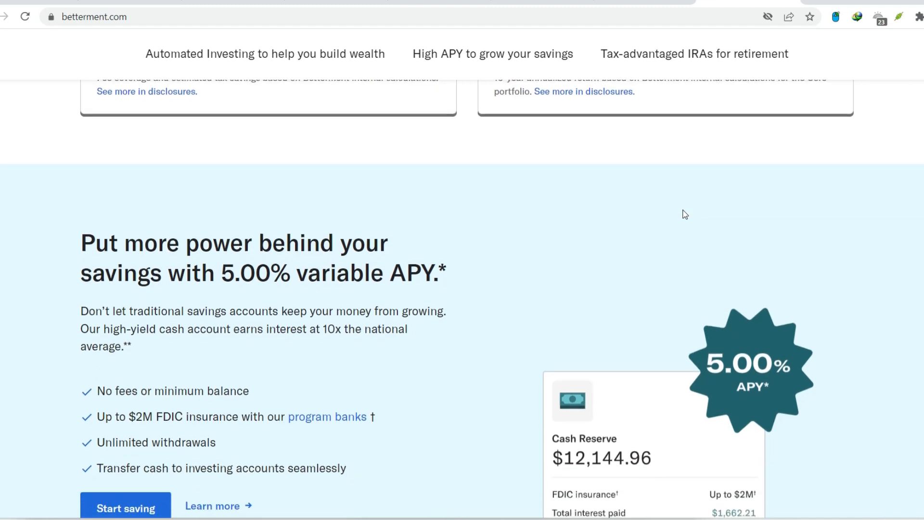
scroll("down", 3)
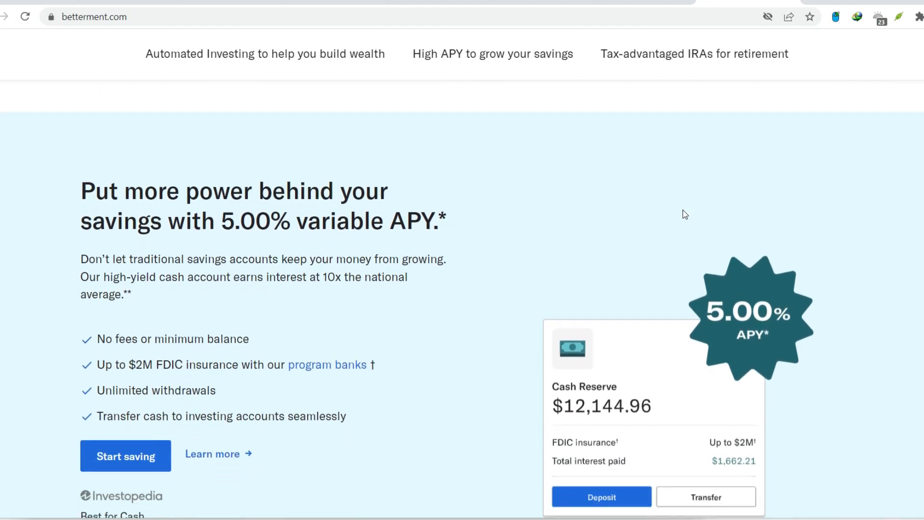
scroll("down", 3)
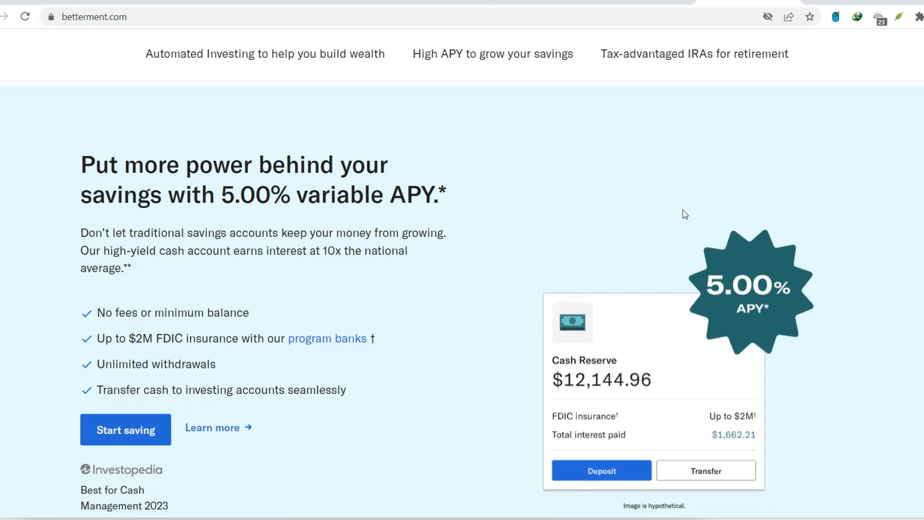
scroll("down", 3)
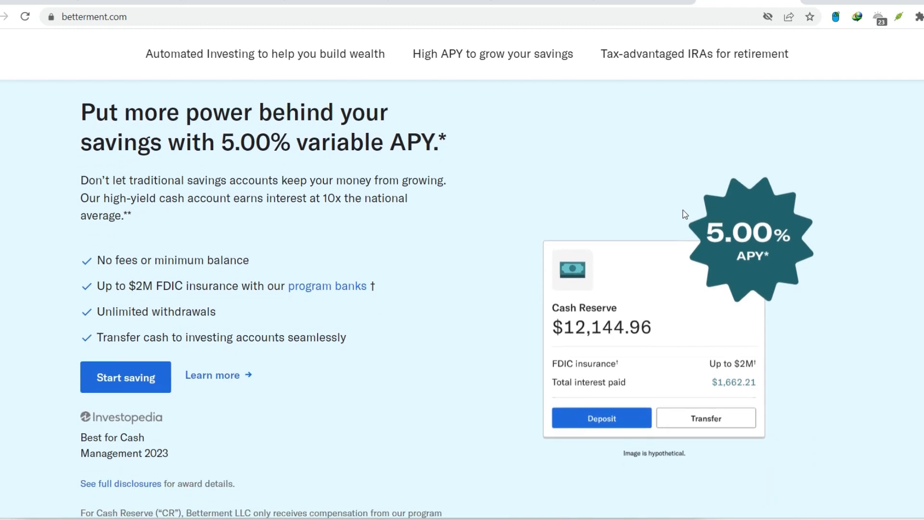
scroll("down", 3)
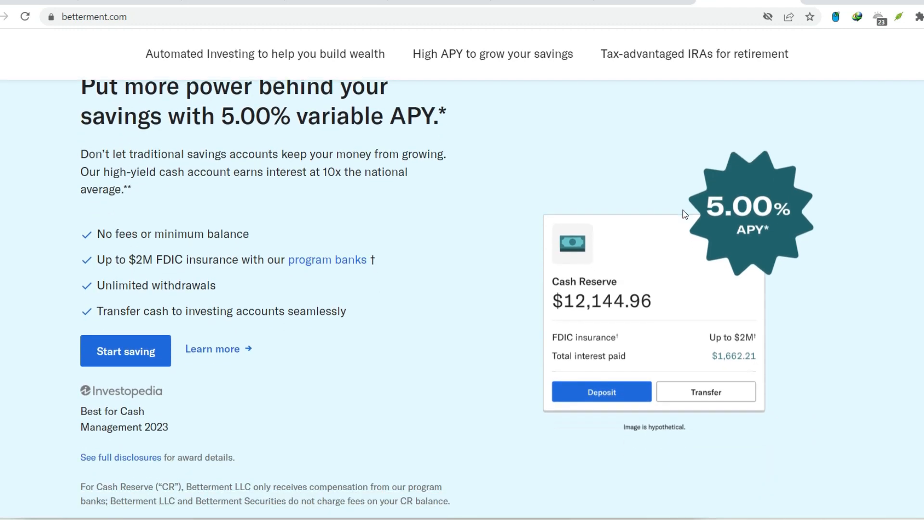
scroll("down", 3)
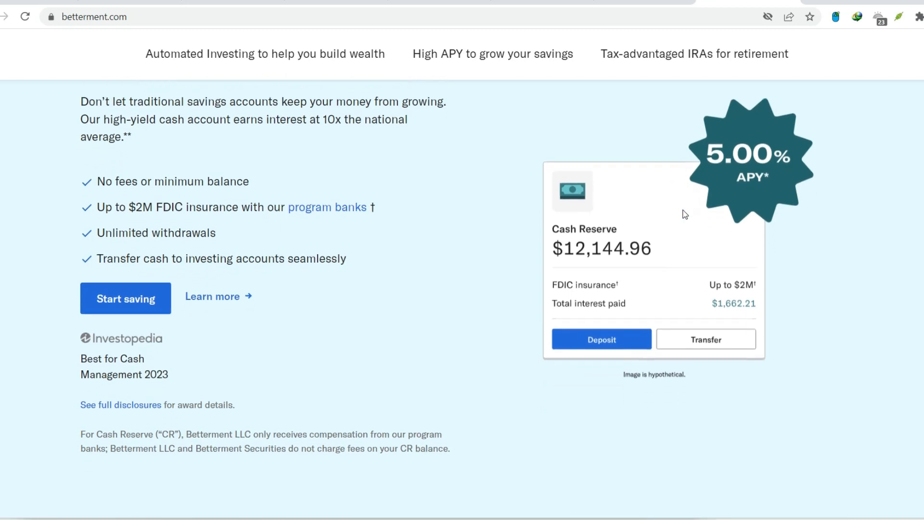
scroll("down", 3)
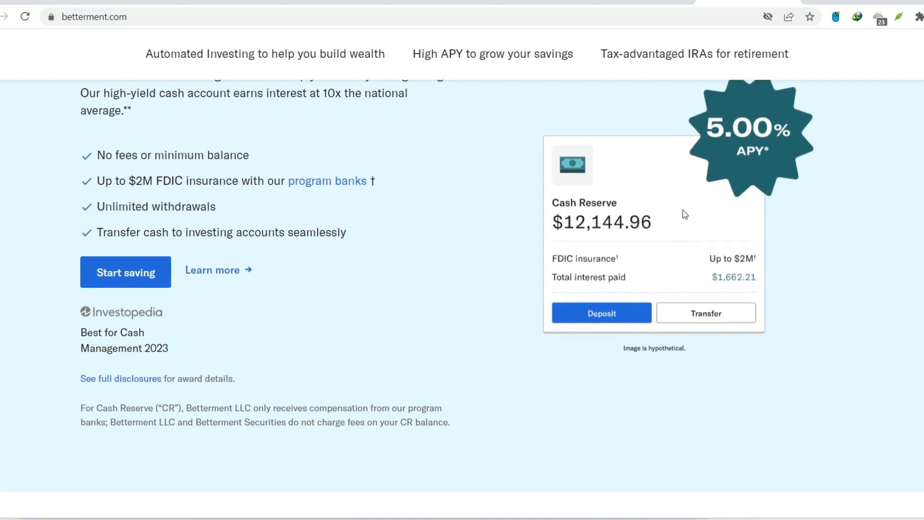
scroll("down", 3)
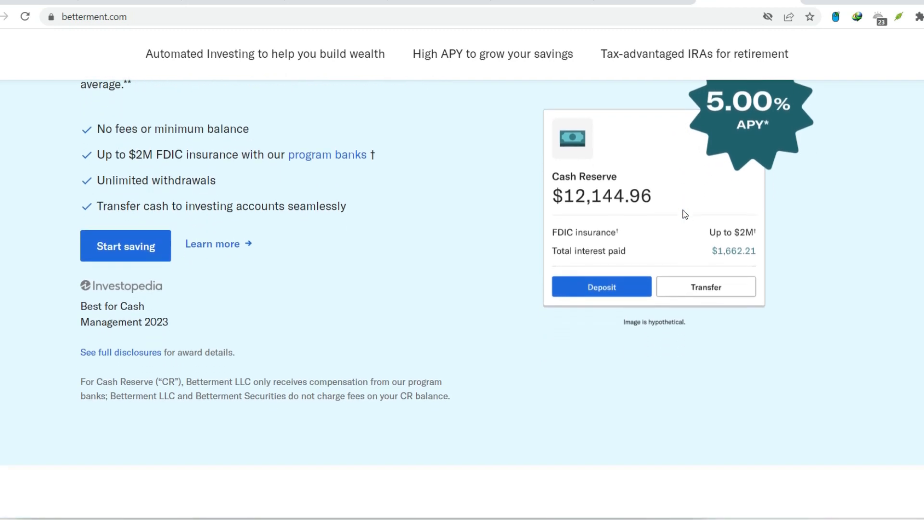
scroll("down", 3)
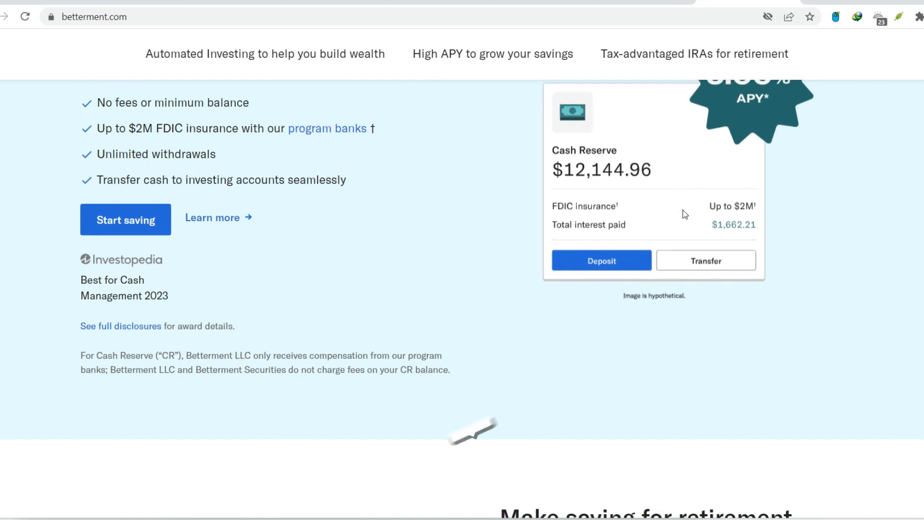
scroll("down", 3)
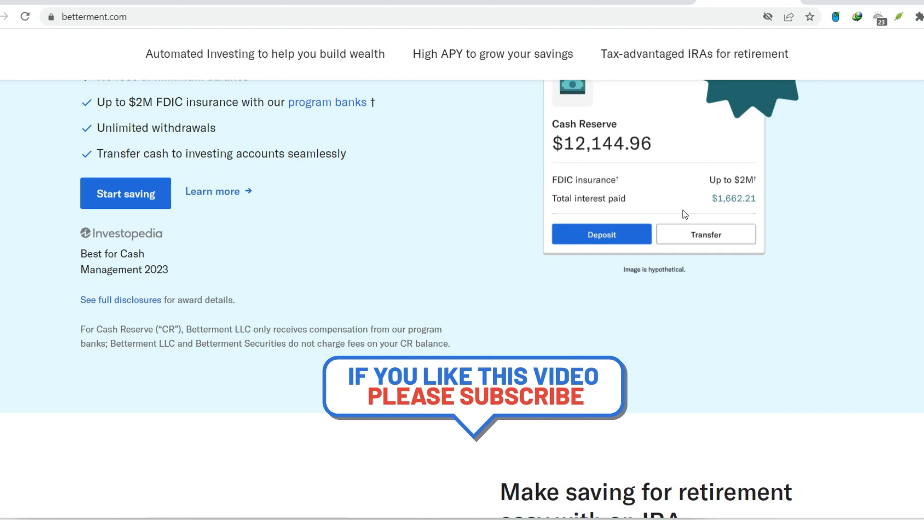
scroll("down", 3)
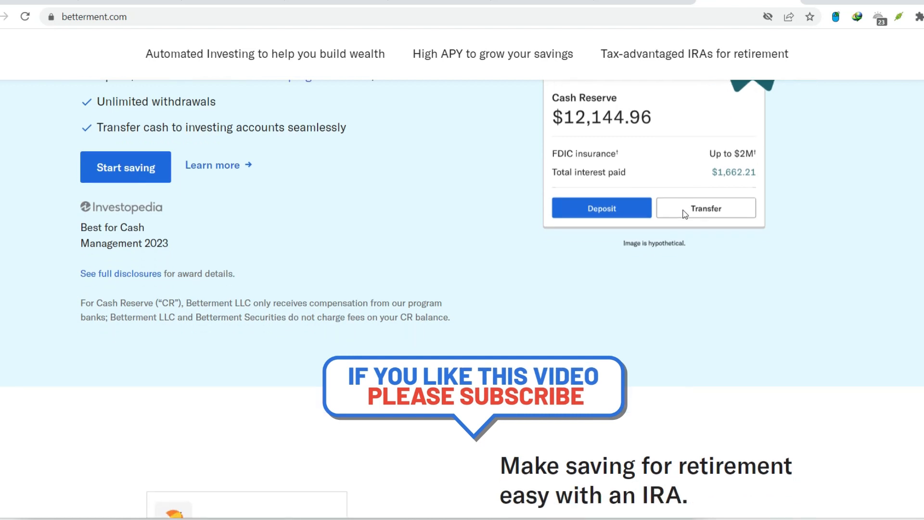
scroll("down", 3)
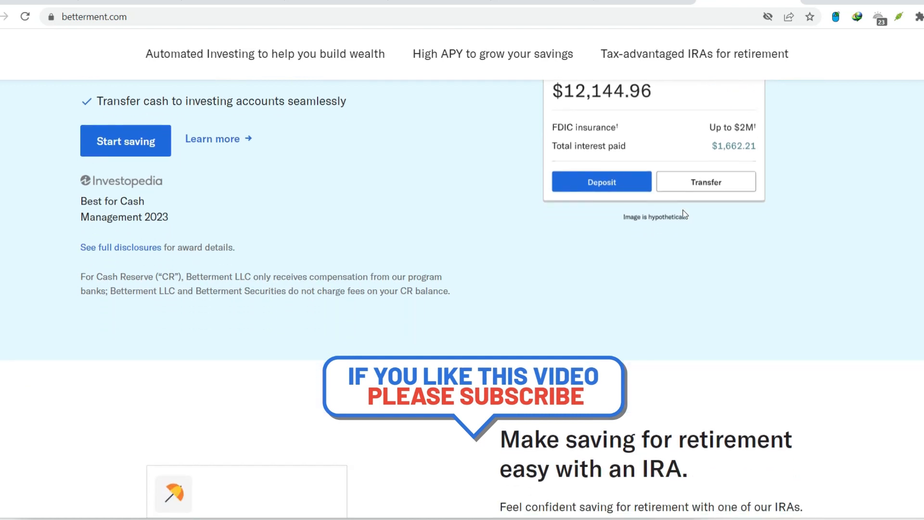
scroll("down", 3)
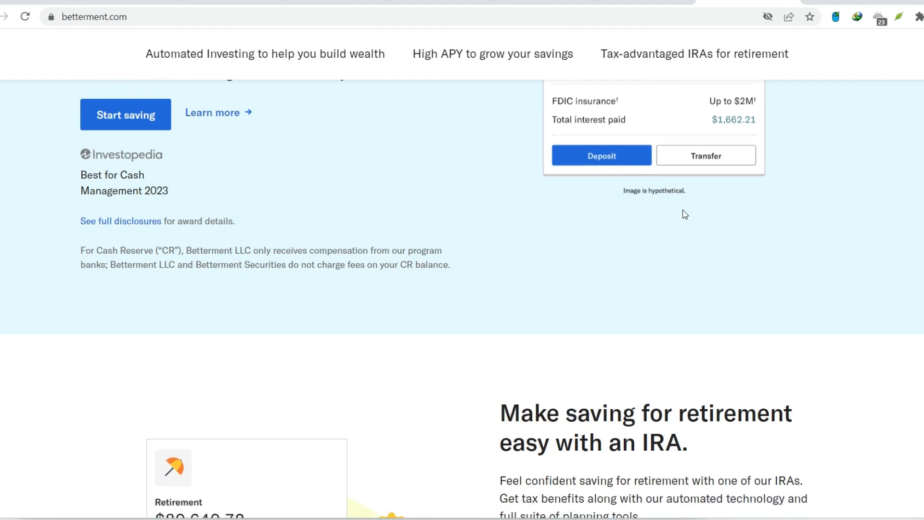
scroll("down", 3)
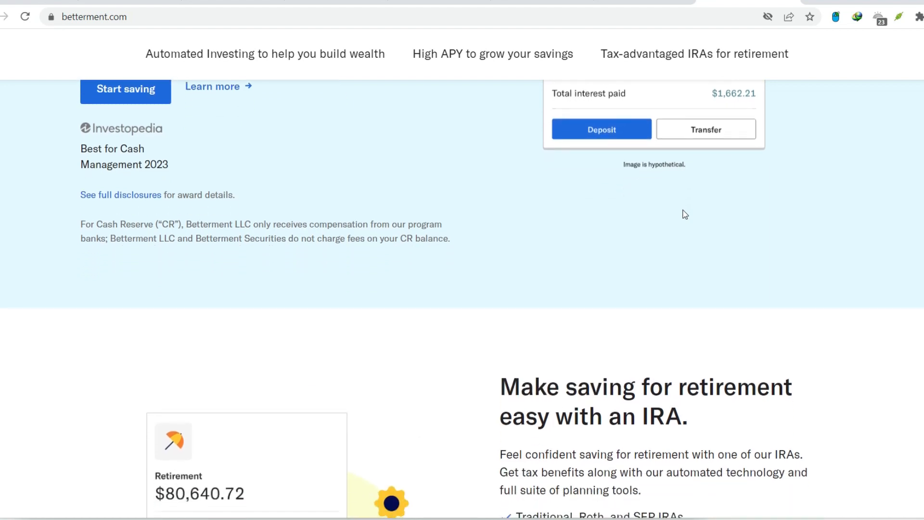
scroll("down", 3)
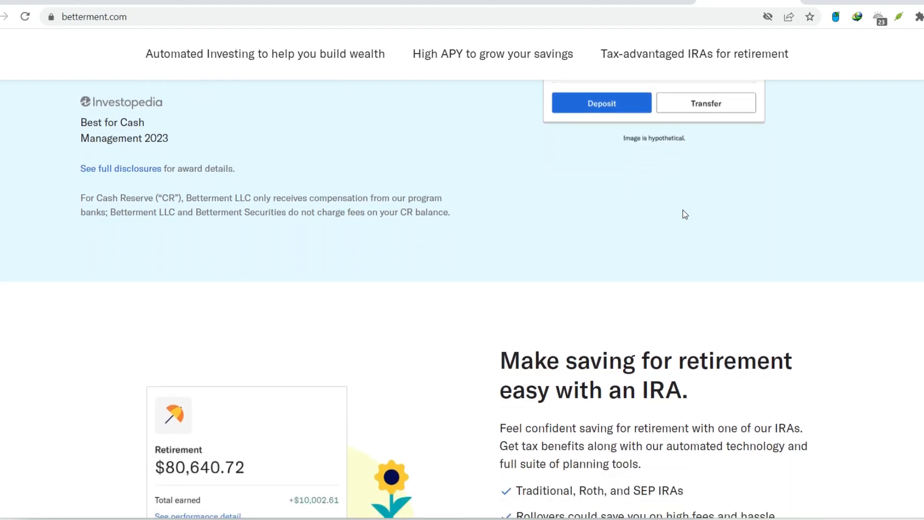
scroll("down", 3)
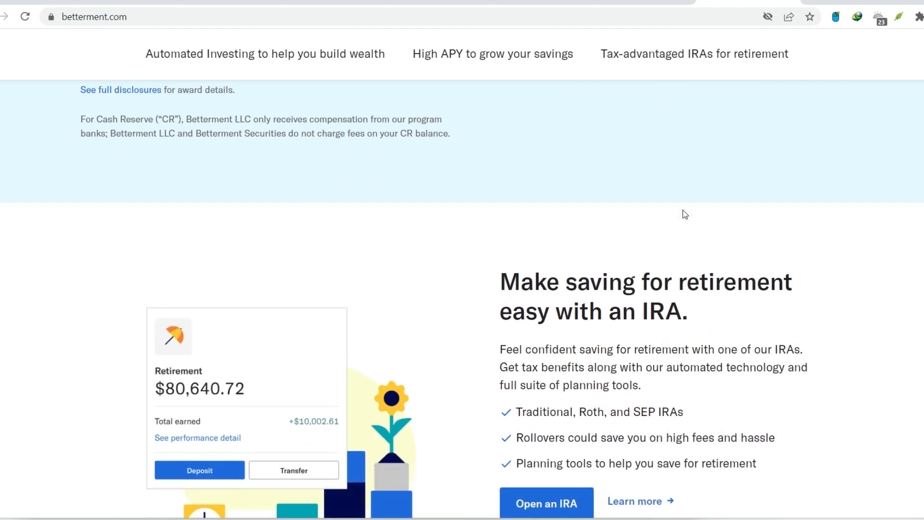
scroll("down", 3)
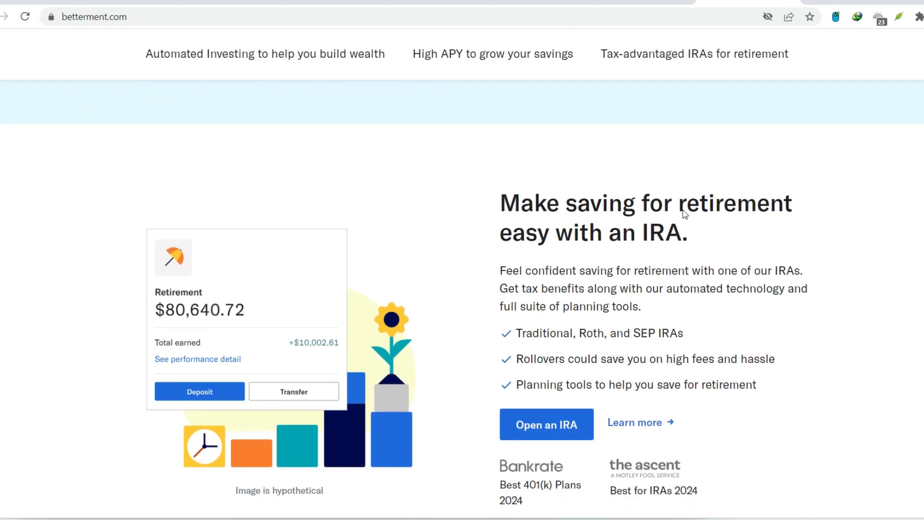
scroll("down", 3)
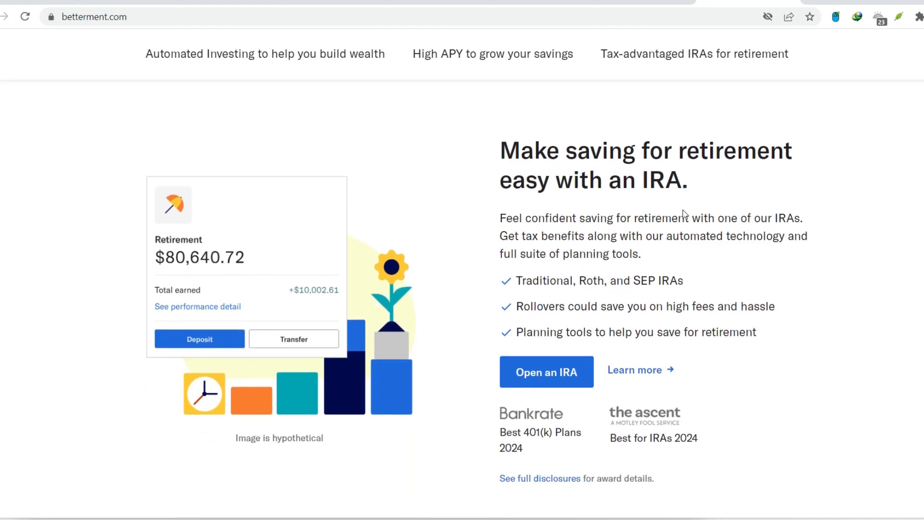
scroll("down", 3)
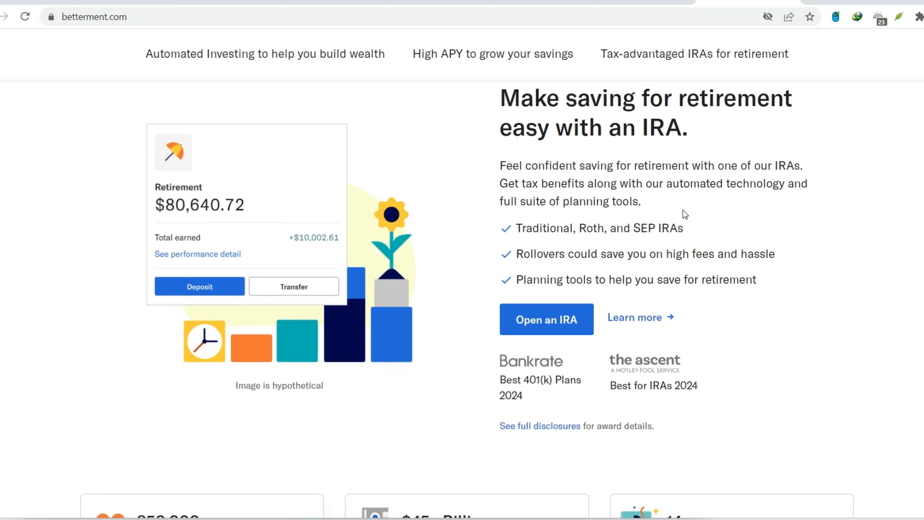
scroll("down", 3)
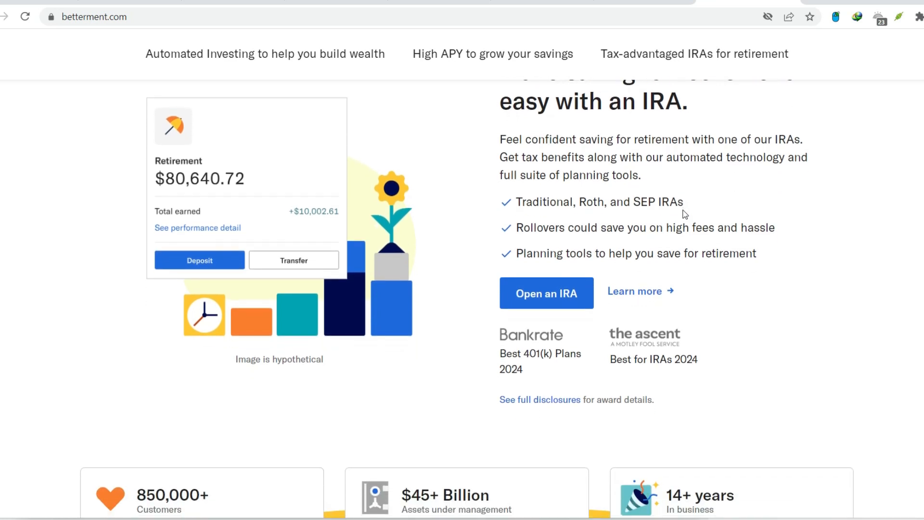
scroll("down", 3)
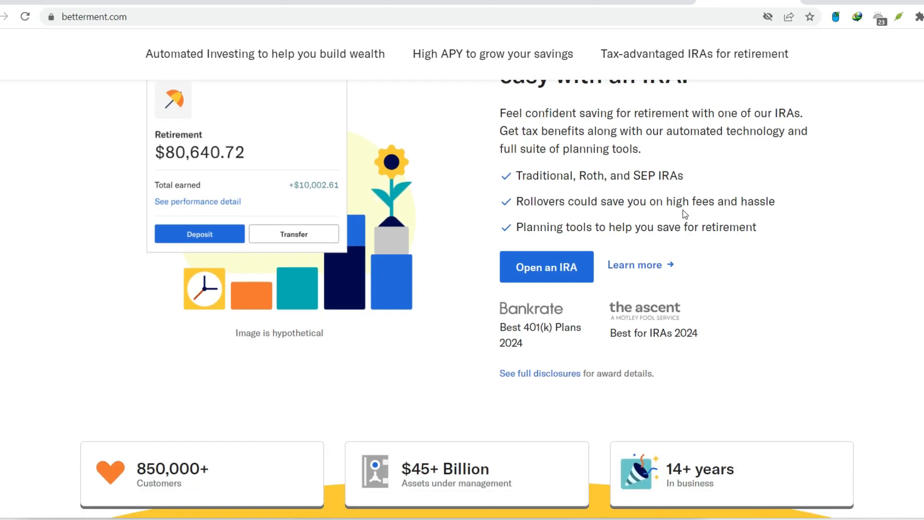
scroll("down", 3)
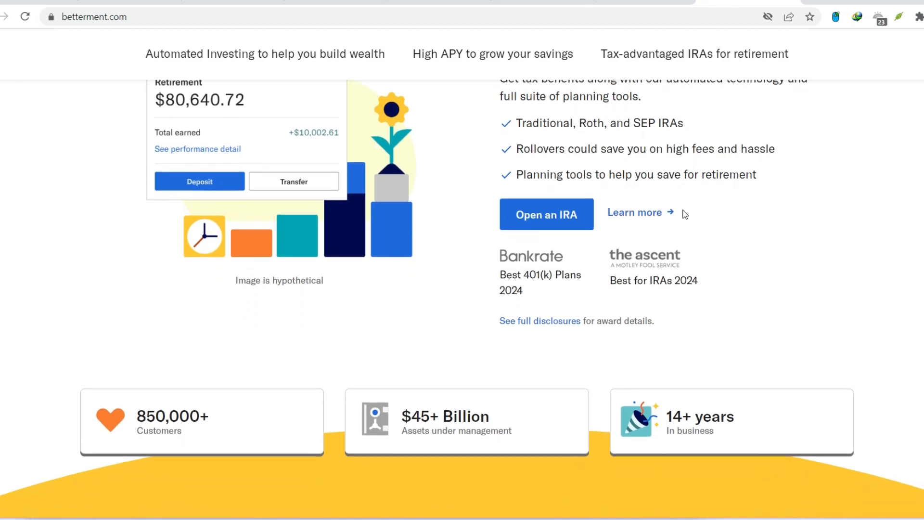
scroll("up", 3)
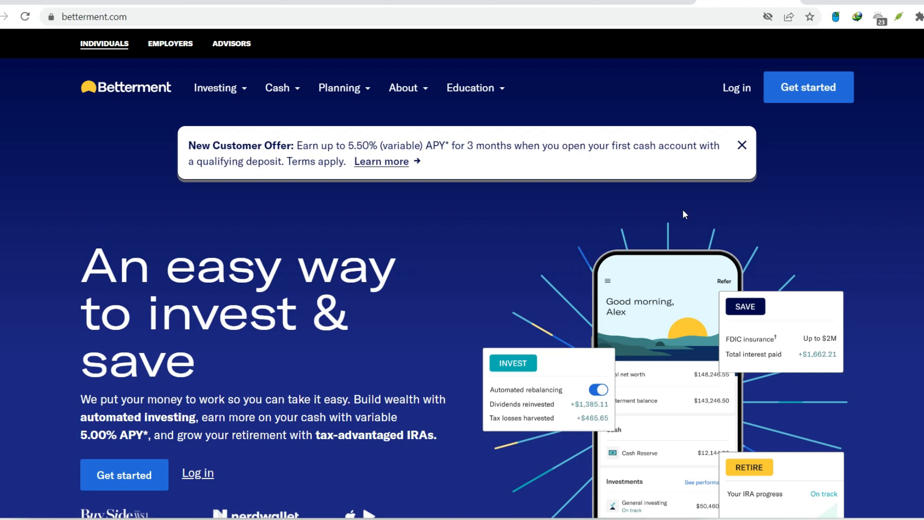
scroll("down", 3)
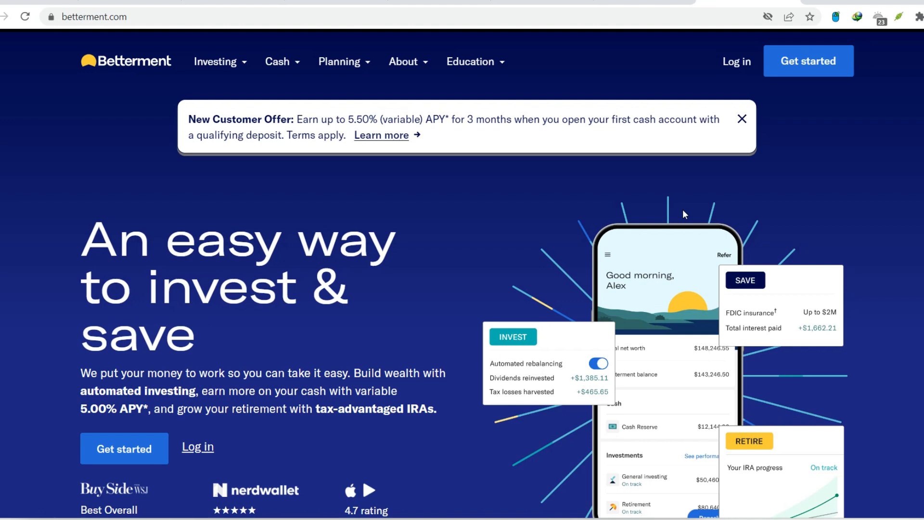
scroll("down", 3)
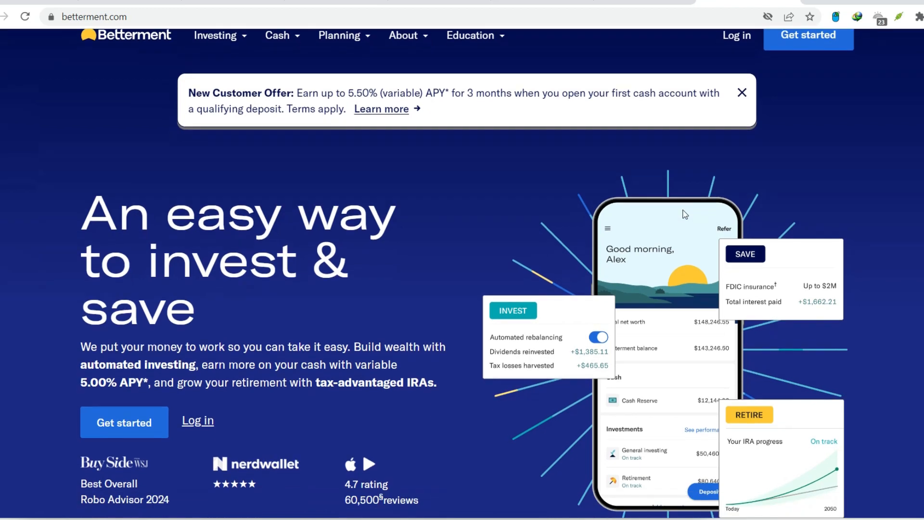
scroll("down", 3)
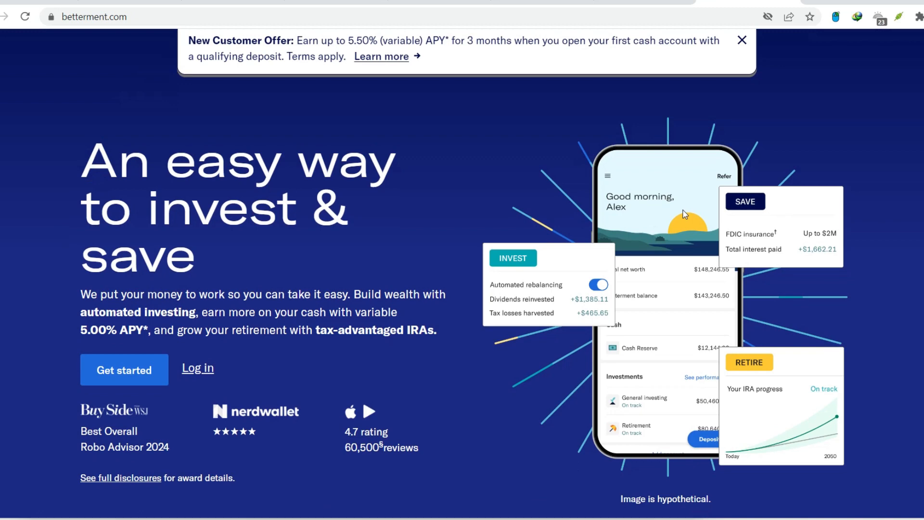
scroll("down", 3)
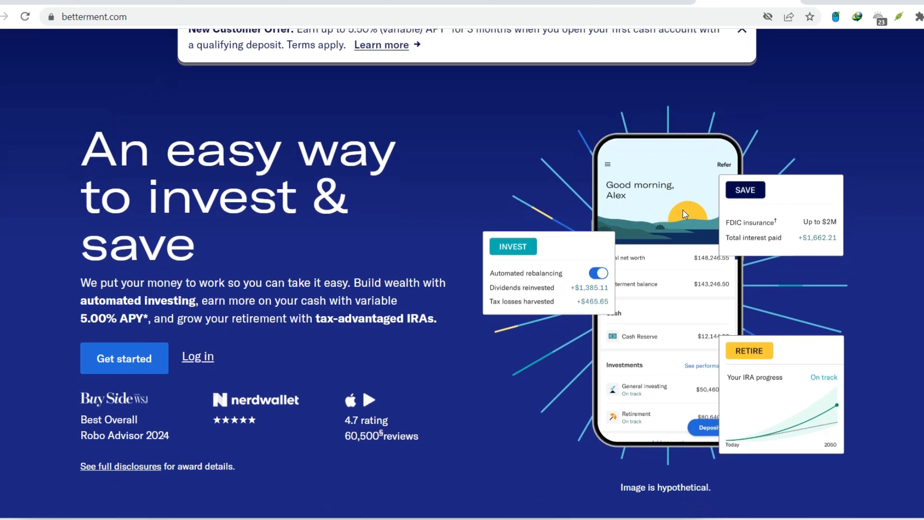
scroll("down", 3)
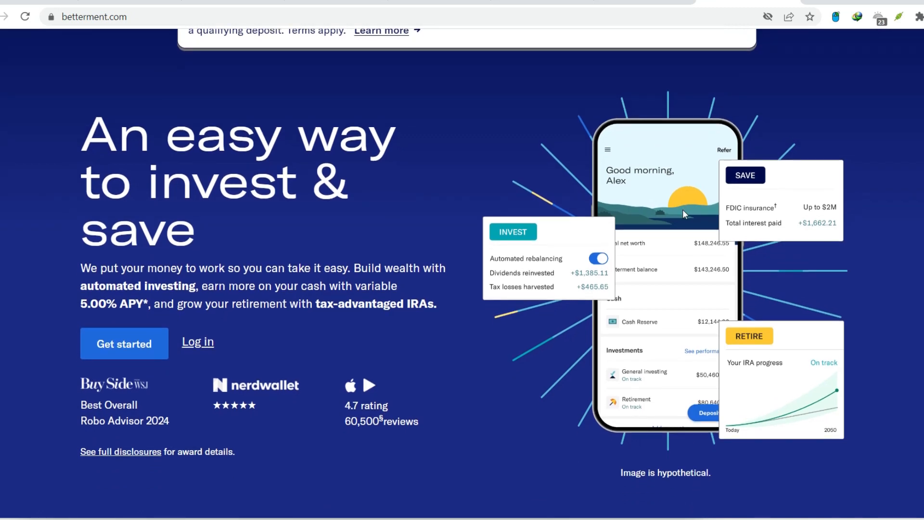
scroll("down", 3)
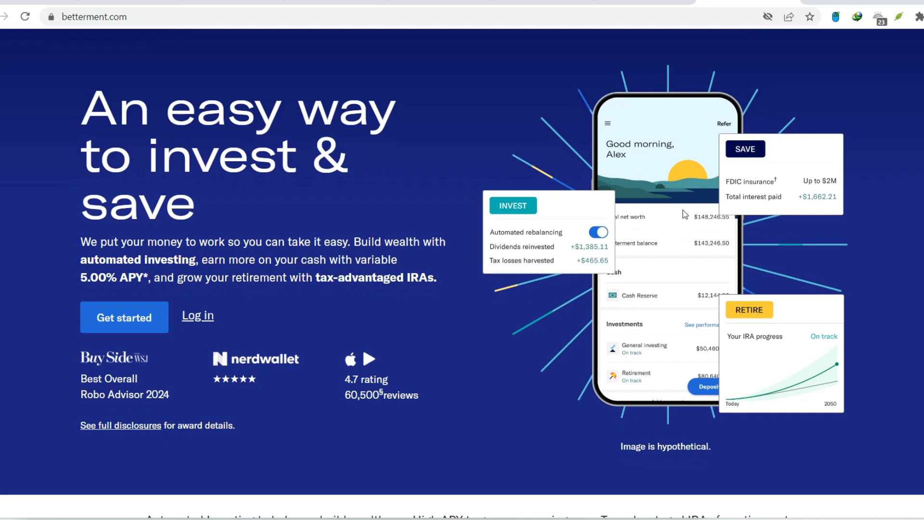
scroll("down", 3)
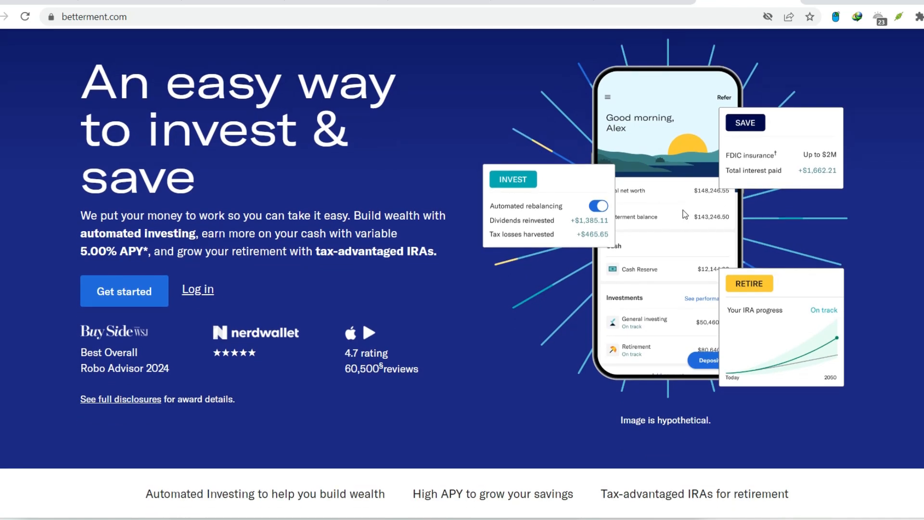
scroll("down", 3)
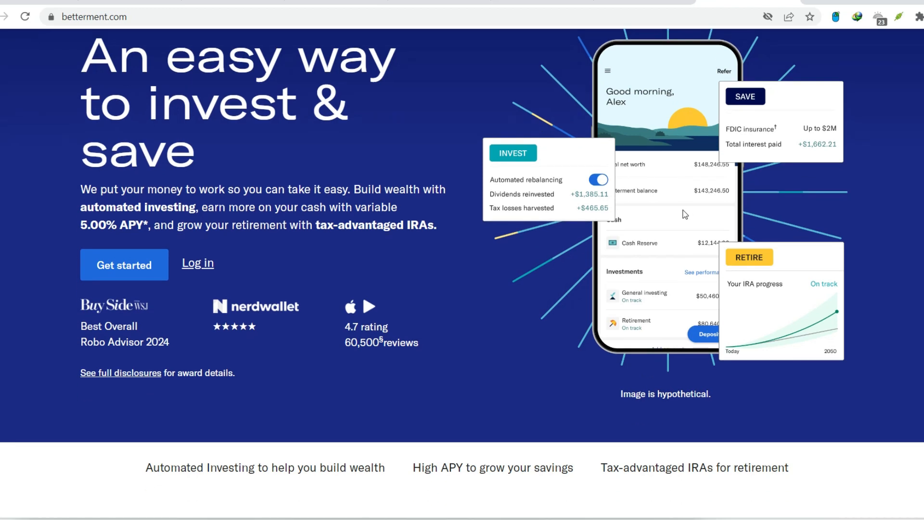
scroll("down", 3)
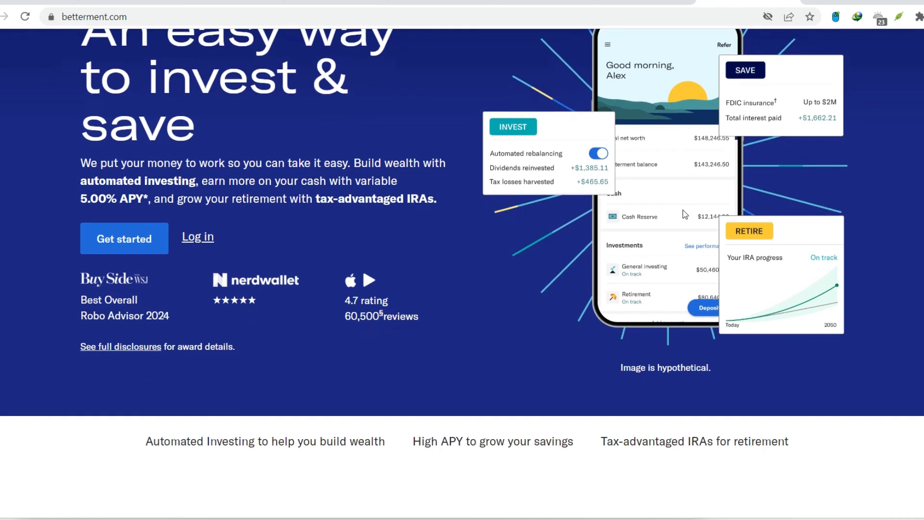